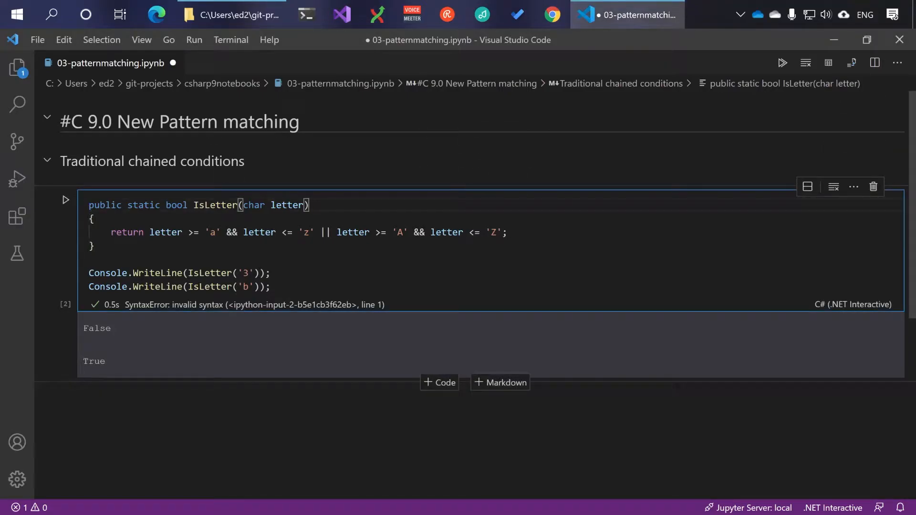
Step: Scroll down to the duplicated IsLetter cell below the first example
{"action": "scroll", "scroll_direction": "down", "scroll_amount": 3}
{"action": "type", "text": "return letter is >"}
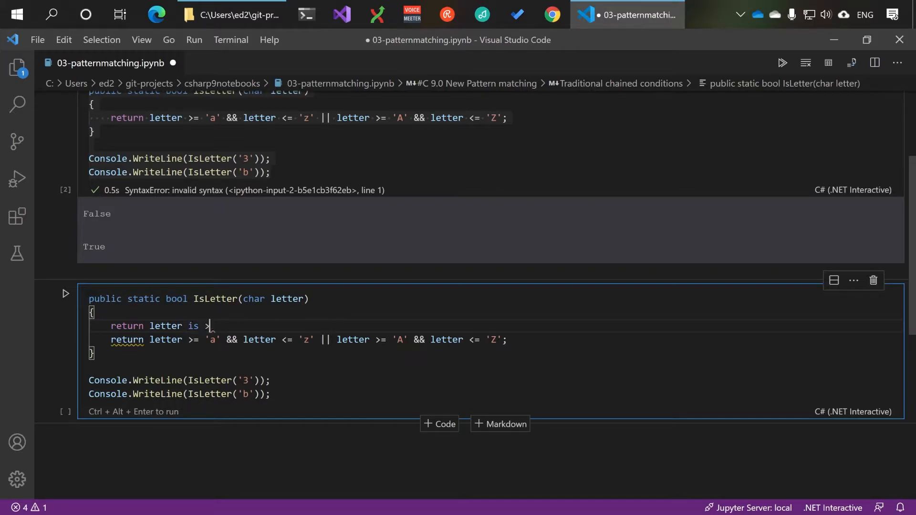
Step: Type the return pattern `letter is >= 'a' and <= 'z' or >= 'A' and <= 'Z'` and run the cell
{"action": "type", "text": "= 'a'"}
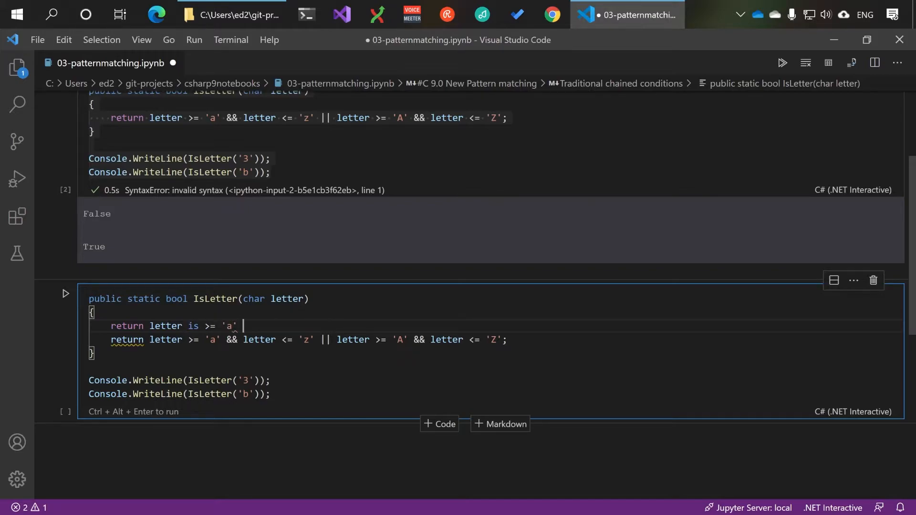
{"action": "type", "text": "and"}
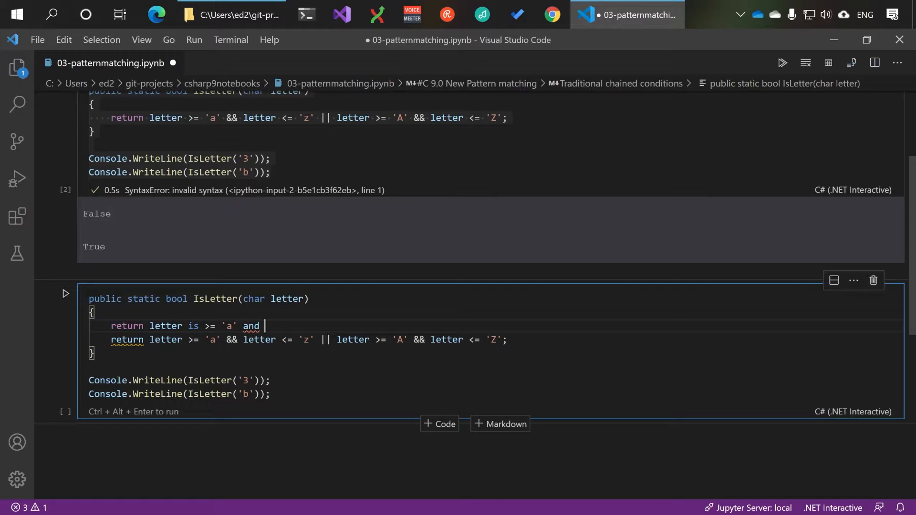
{"action": "type", "text": "<="}
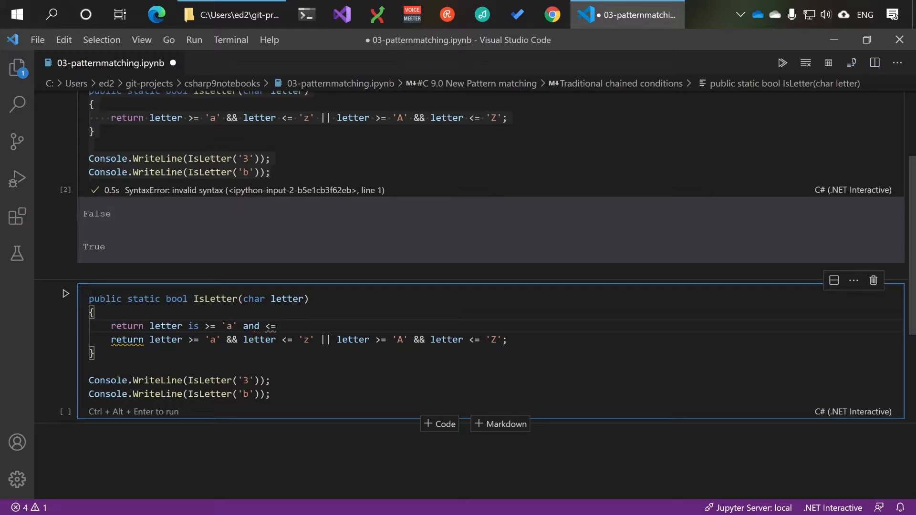
{"action": "type", "text": "'z' or >= 'A' and ,"}
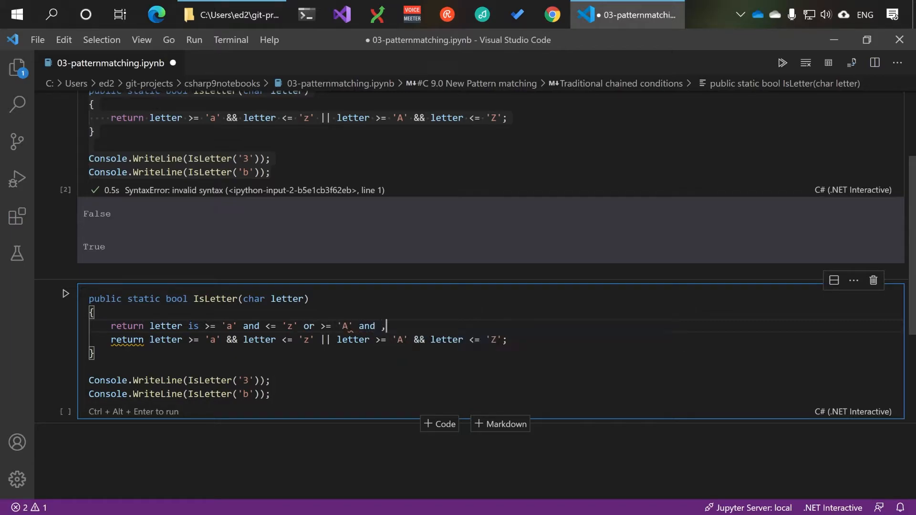
{"action": "type", "text": "<= 'Z';"}
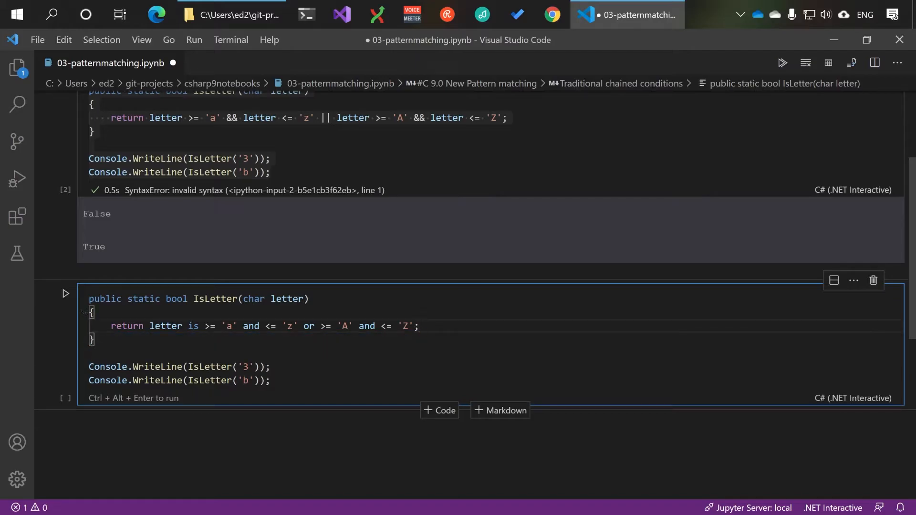
{"action": "left_click", "coordinate": [66, 328]}
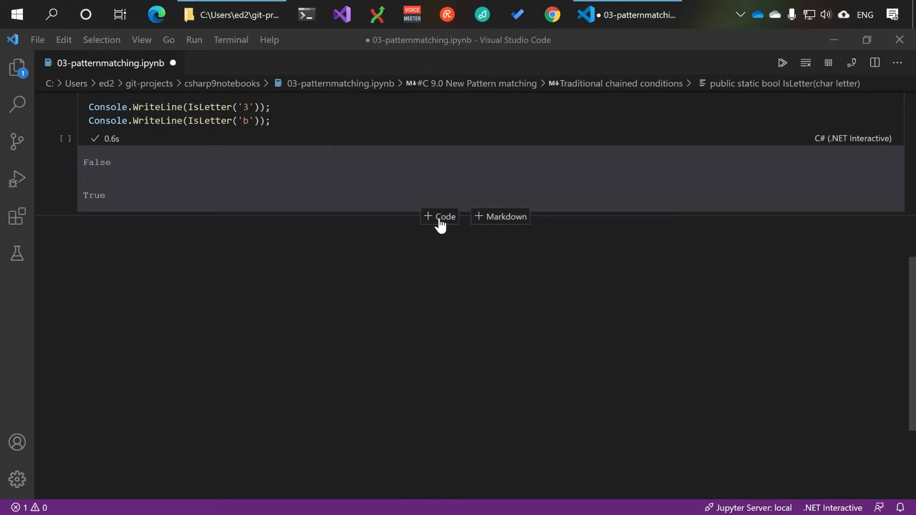
Step: Add a new code cell below the IsLetter outputs for the hello null check
{"action": "left_click", "coordinate": [439, 216]}
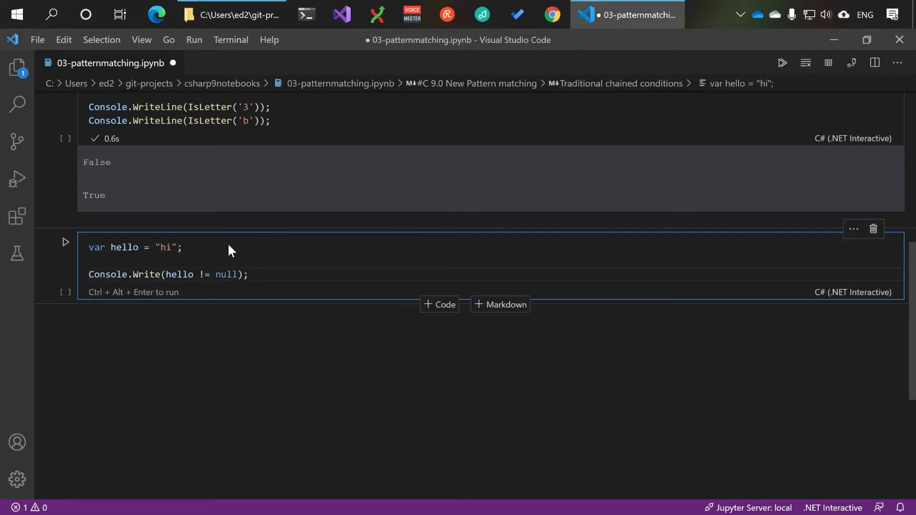
Step: Run the hello != null cell, printing True, and add another code cell below it
{"action": "left_click", "coordinate": [248, 274]}
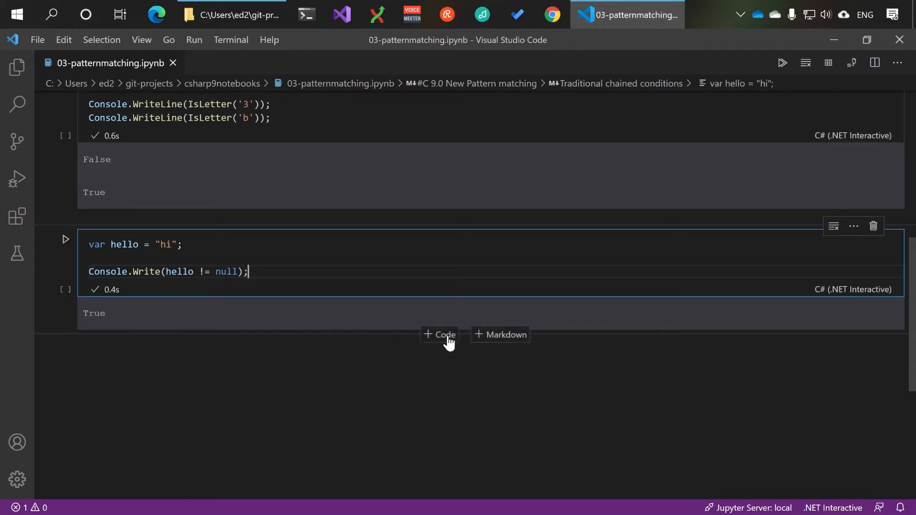
{"action": "left_click", "coordinate": [439, 334]}
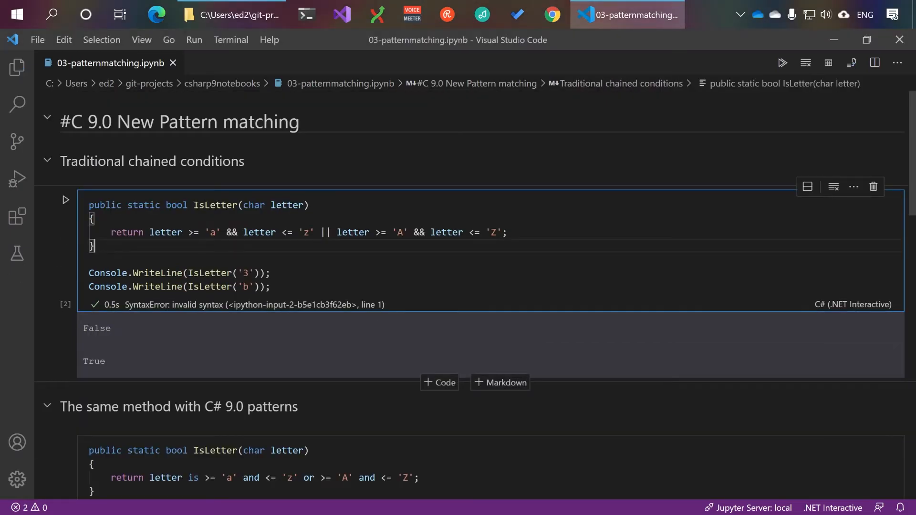
{"action": "scroll", "scroll_direction": "down", "scroll_amount": 3}
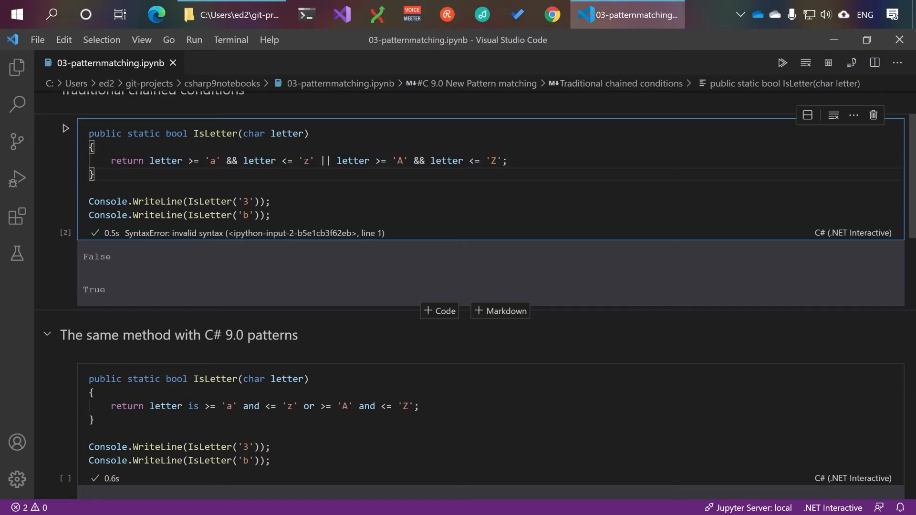
{"action": "scroll", "scroll_direction": "down", "scroll_amount": 3}
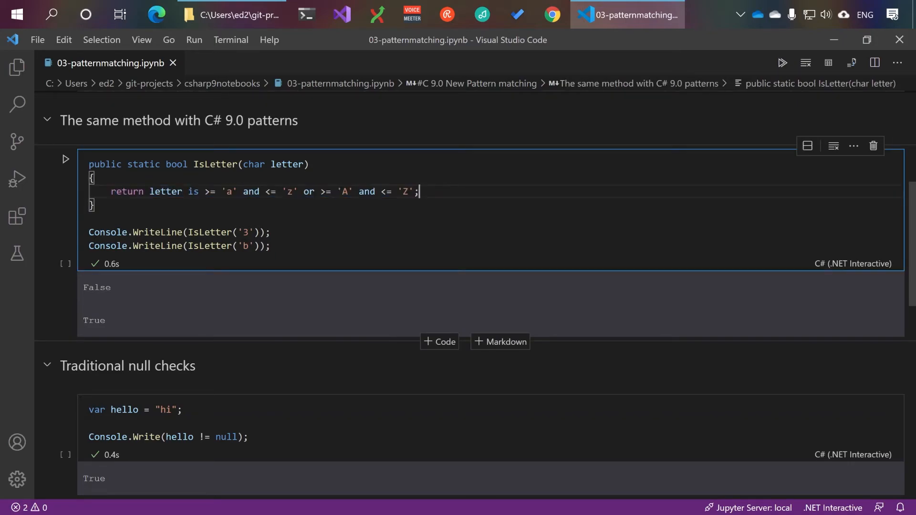
{"action": "scroll", "scroll_direction": "down", "scroll_amount": 3}
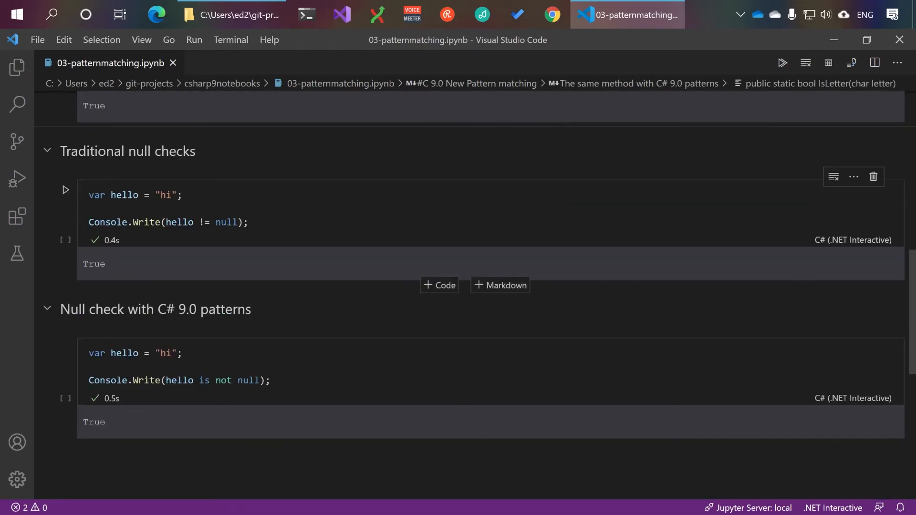